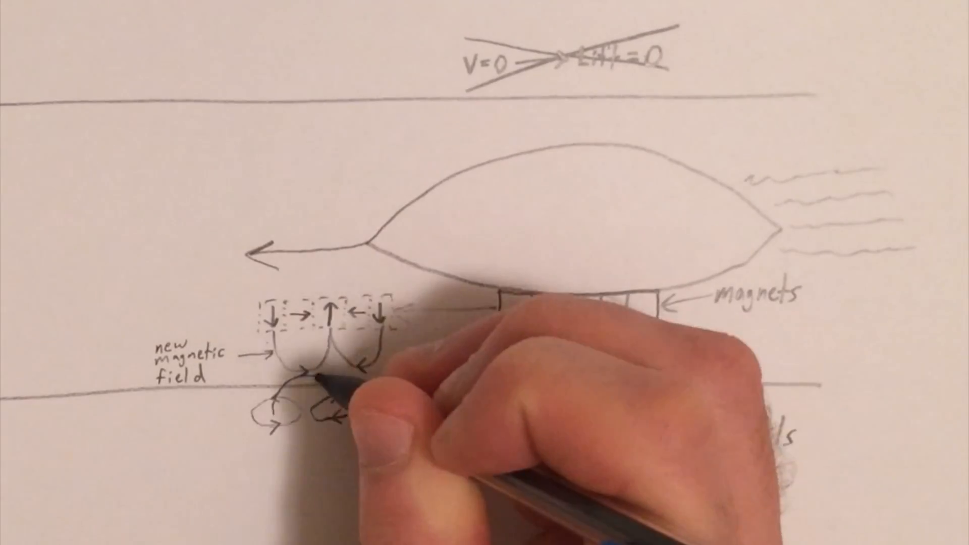
- Sketch the induced magnet under the field-line loops, labelled S on top and N below
{"action": "left_click_drag", "start_coordinate": [334, 383], "coordinate": [338, 433]}
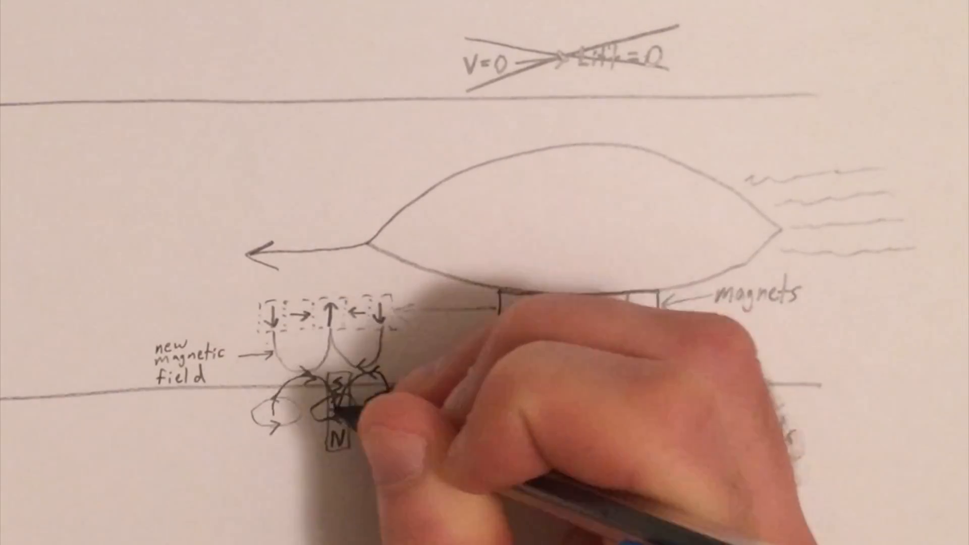